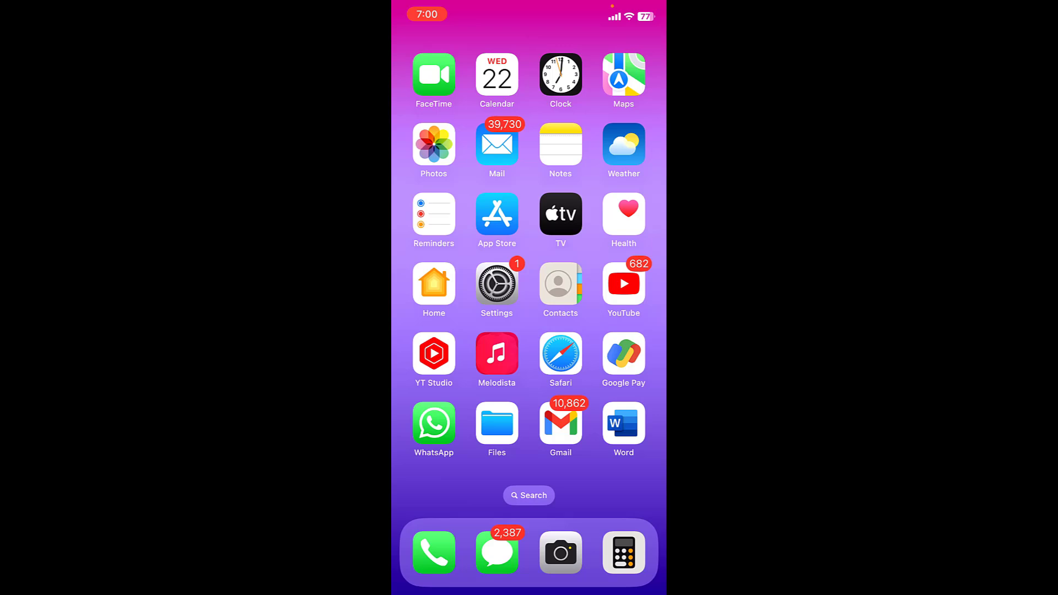
Open the document named pdf from On My iPhone and start Markup
click(496, 423)
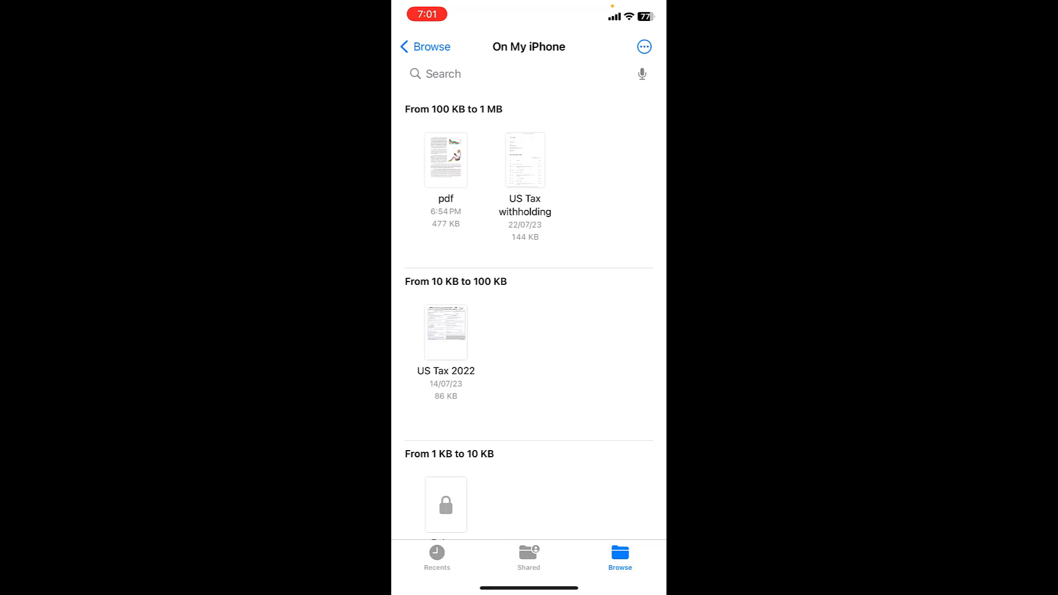
click(445, 160)
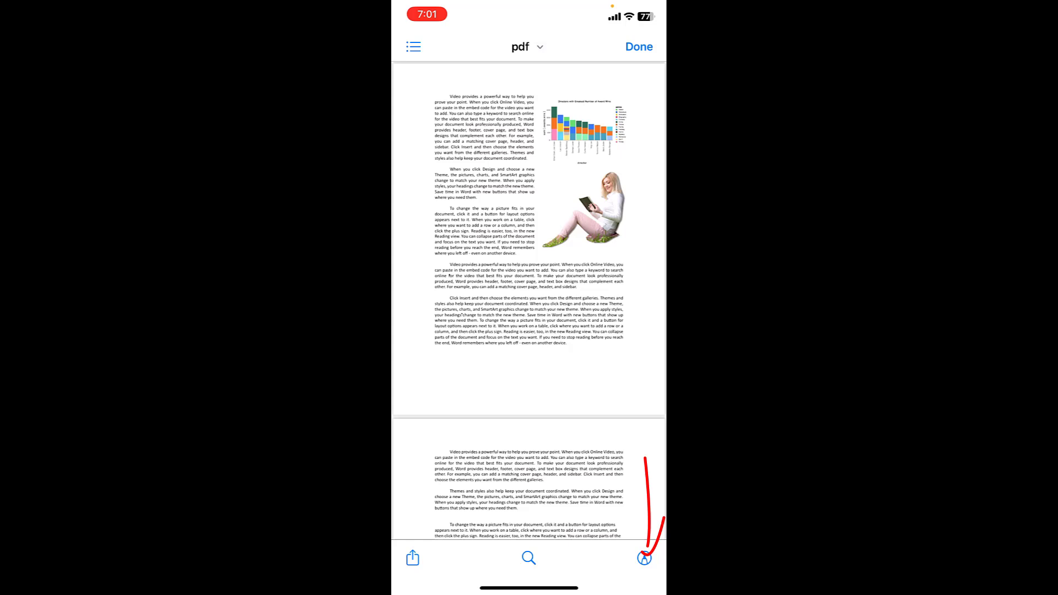
click(643, 558)
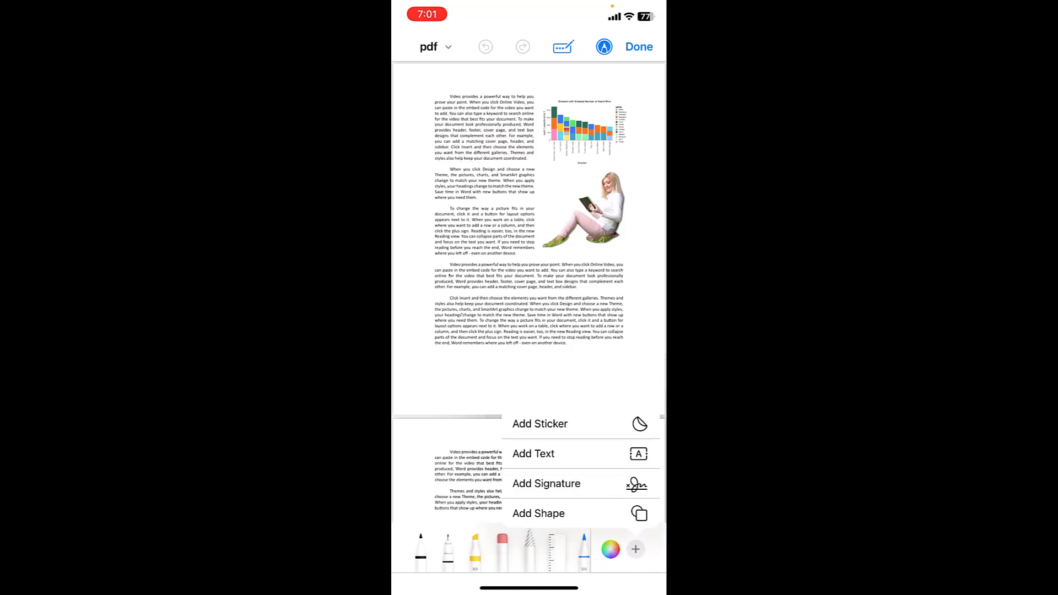
Add a text box reading 'Mj tube' below the first page's text
click(534, 454)
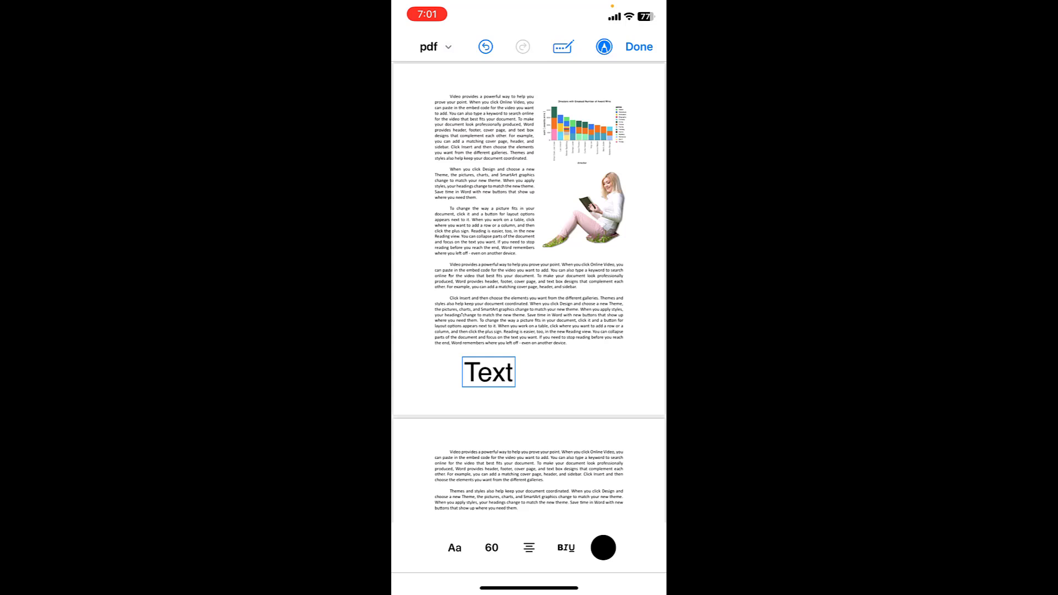
text(Mj tube)
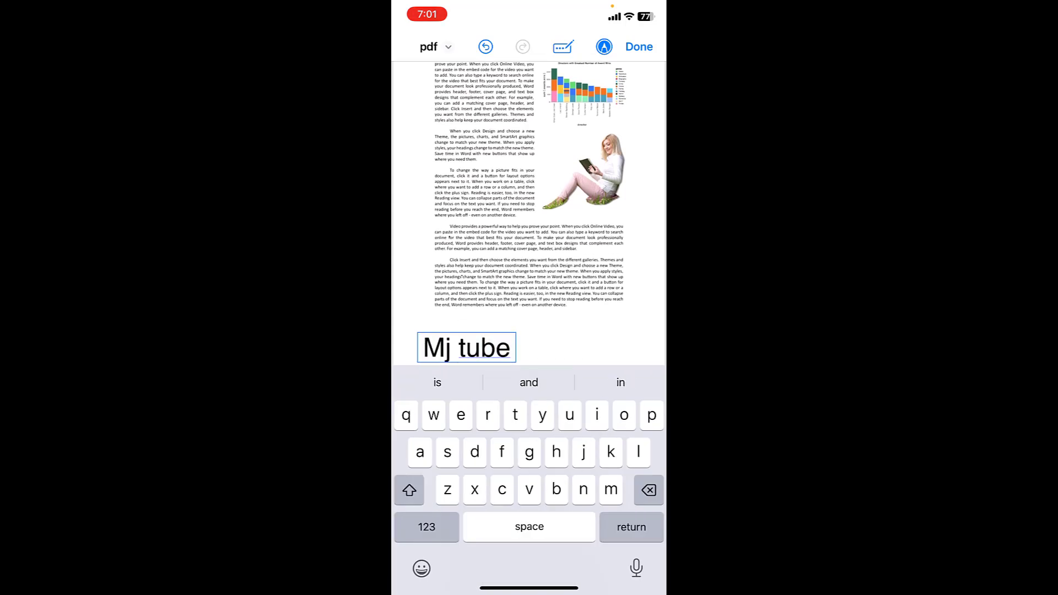
click(612, 47)
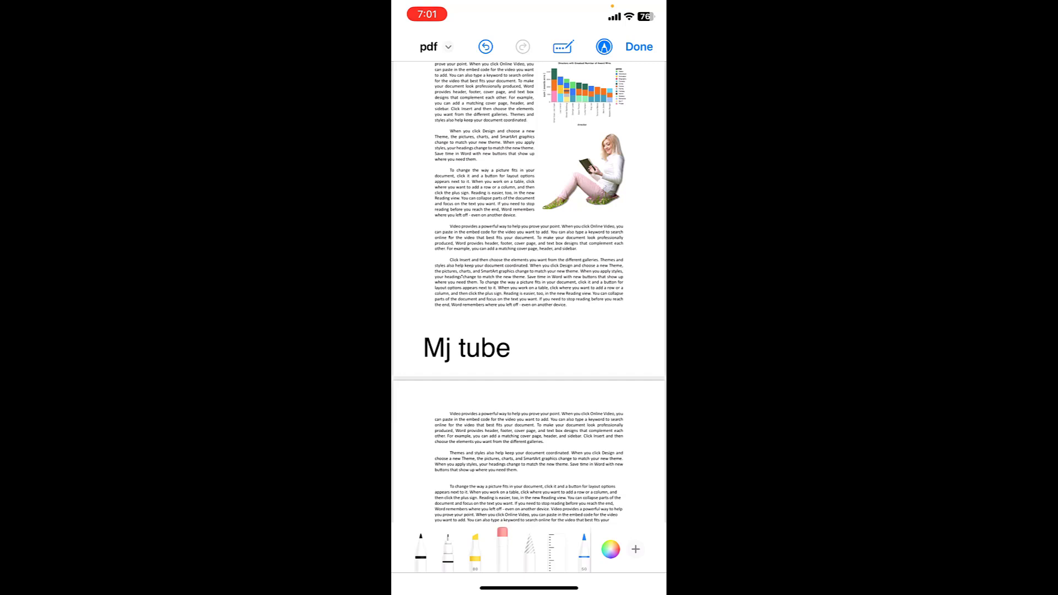
Highlight the opening lines of page two in yellow
drag(480, 413, 601, 432)
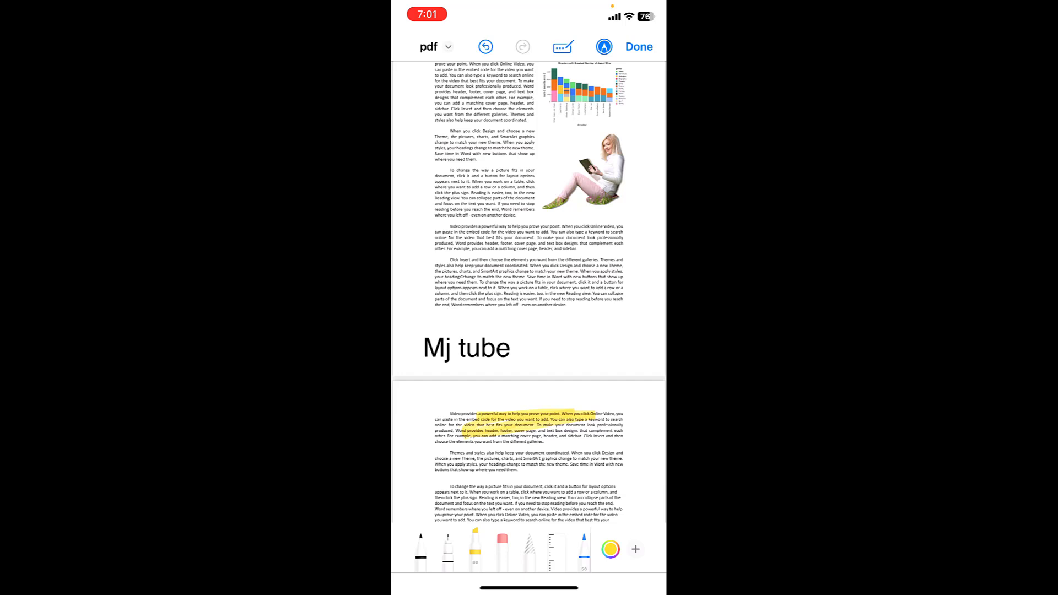
click(635, 549)
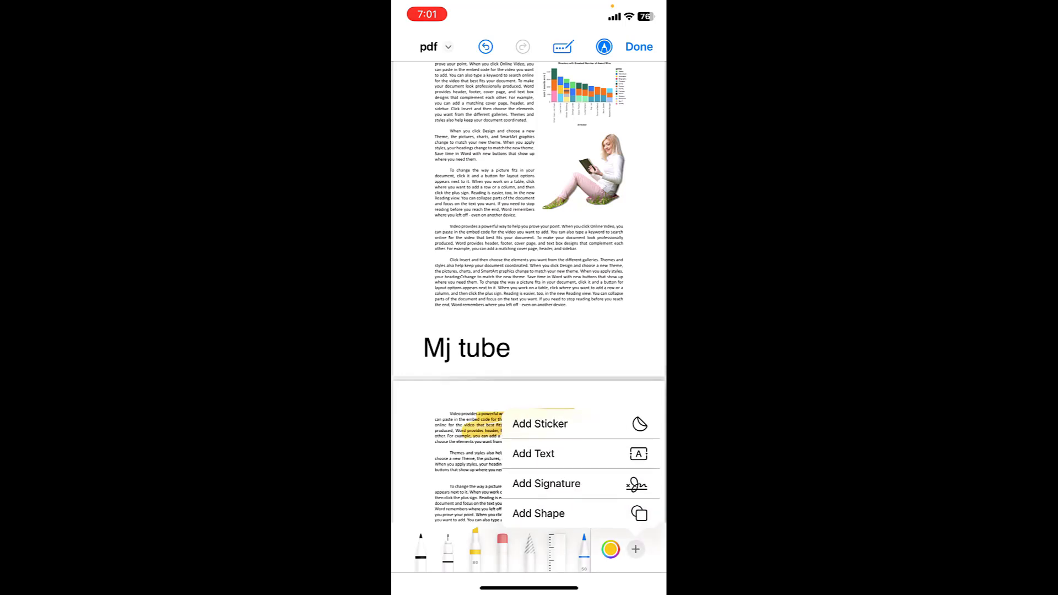
Draw a new signature, place it beside the Mj tube text and finish annotating
click(546, 483)
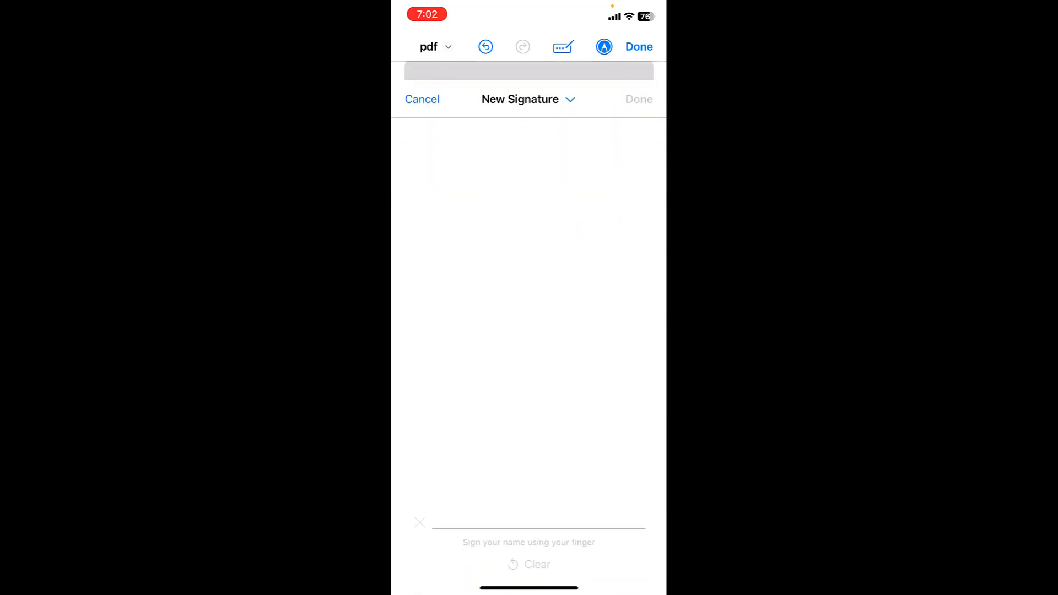
drag(445, 297, 513, 304)
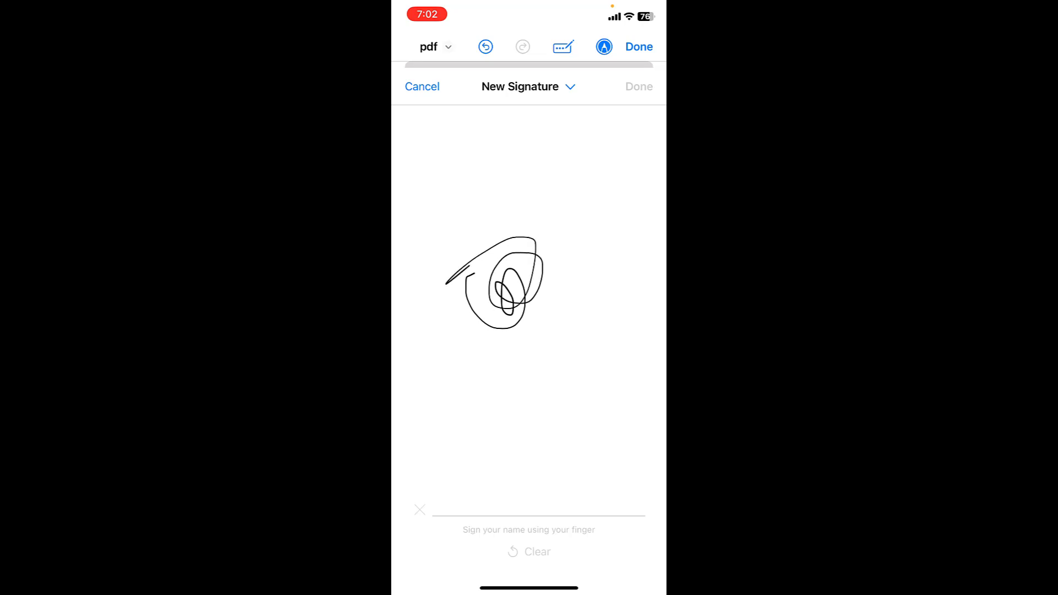
click(638, 86)
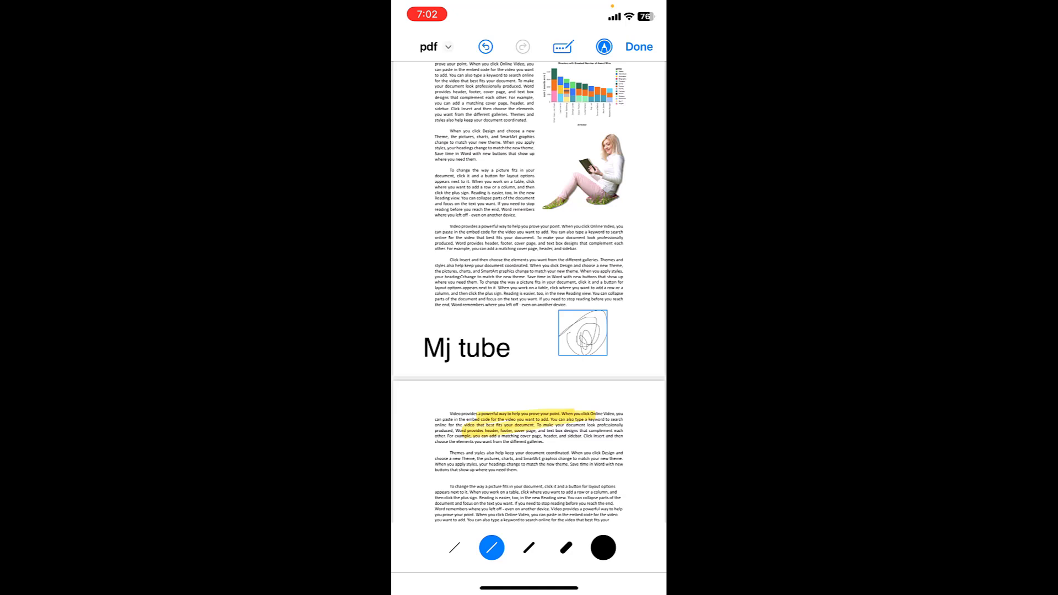
click(592, 333)
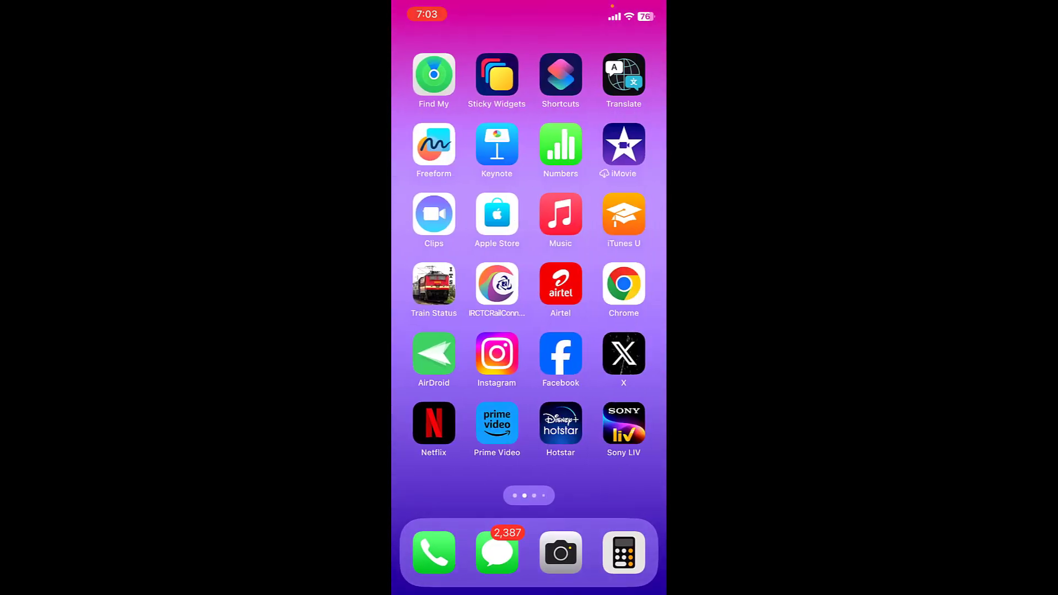
Launch Microsoft 365 and open the latest annotated pdf from the phone's recent files
scroll(left, 3)
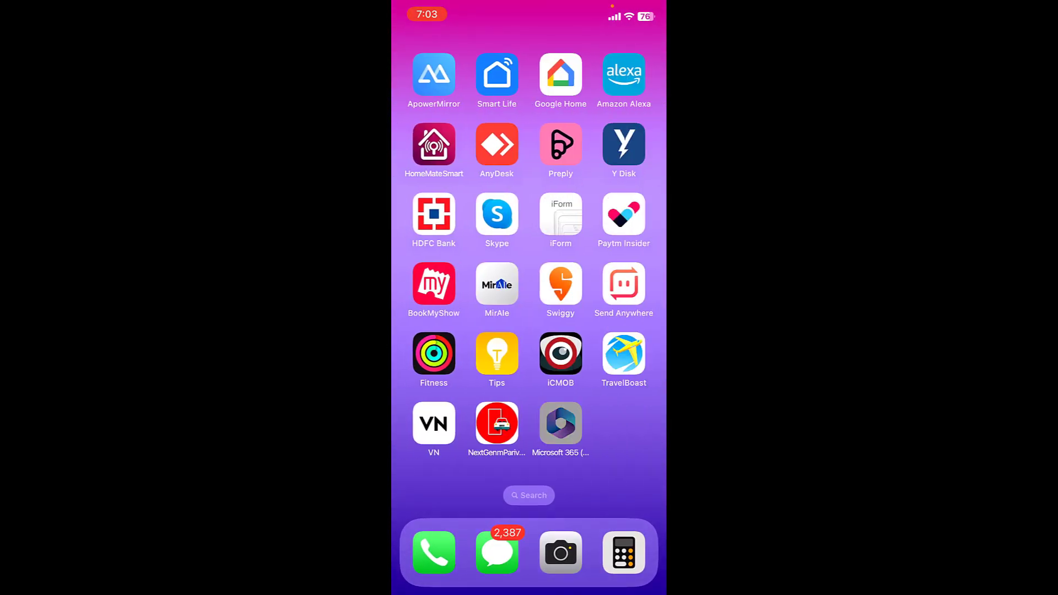
click(560, 424)
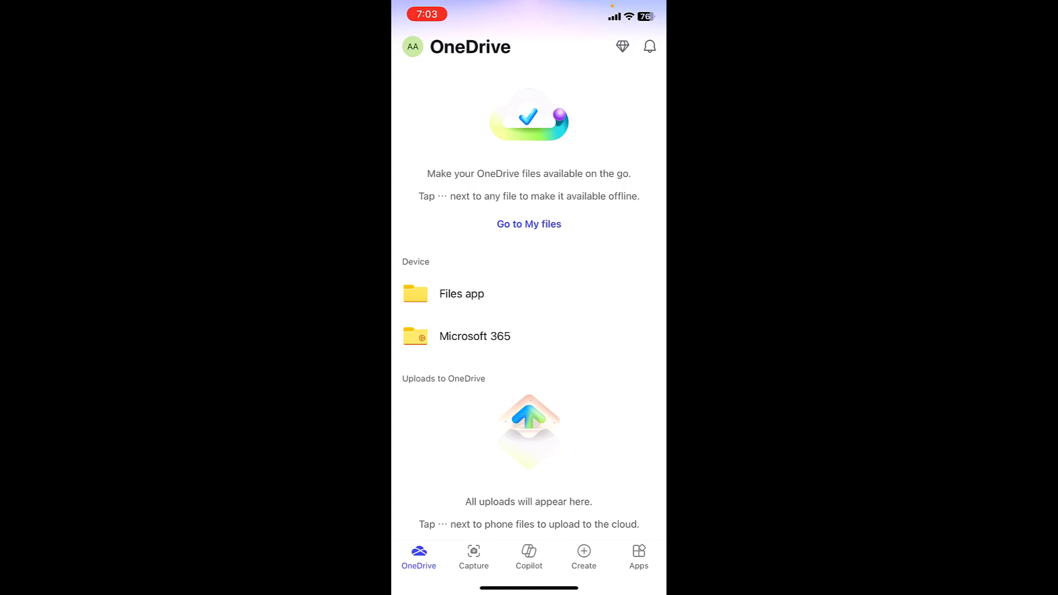
scroll(down, 3)
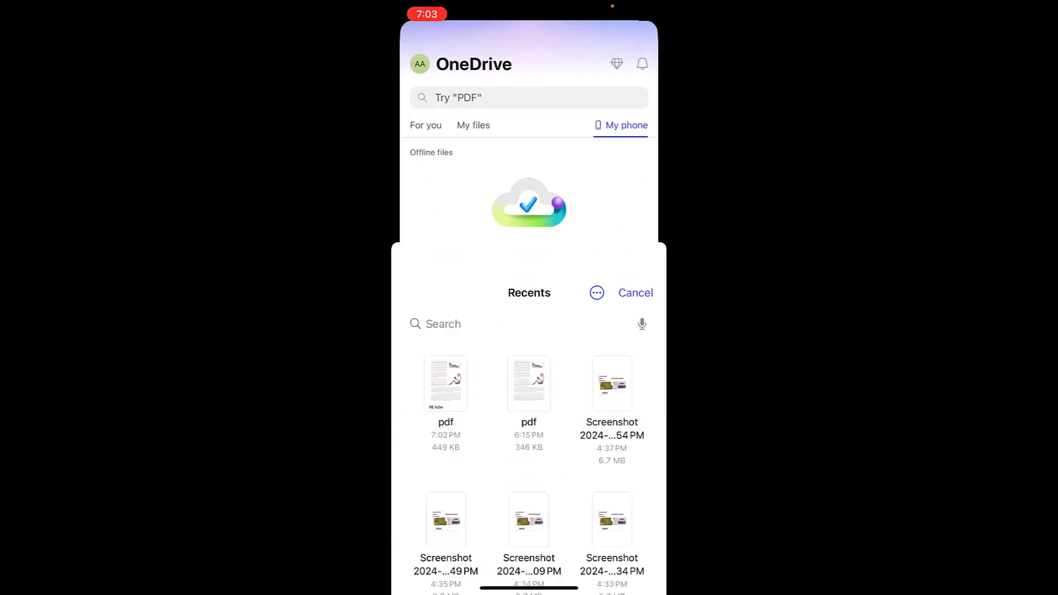
click(446, 384)
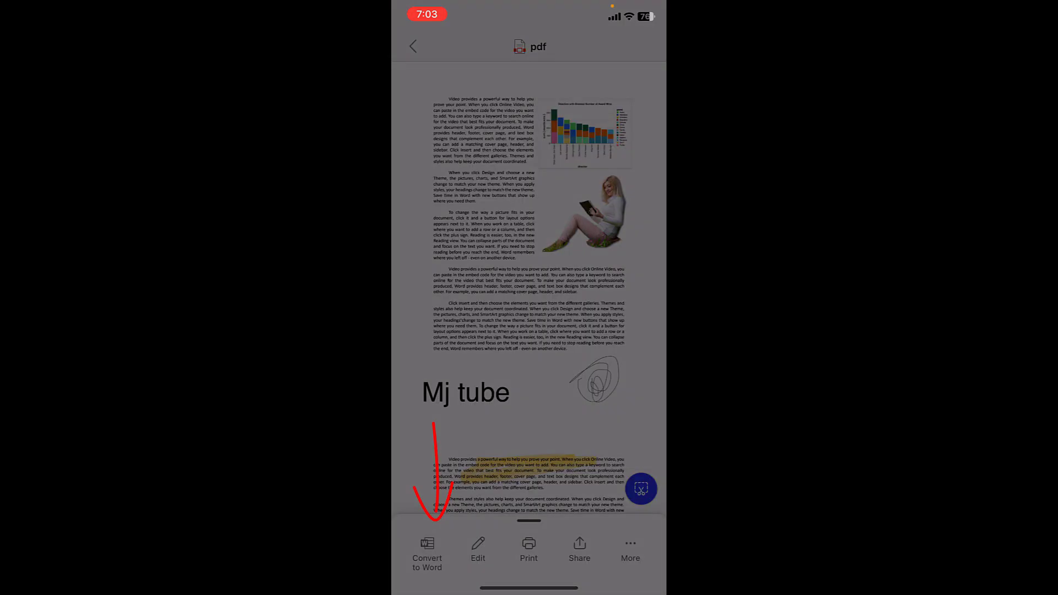
Convert the pdf to Word and type 'How to edit pdf in iPhone' at the start
click(427, 549)
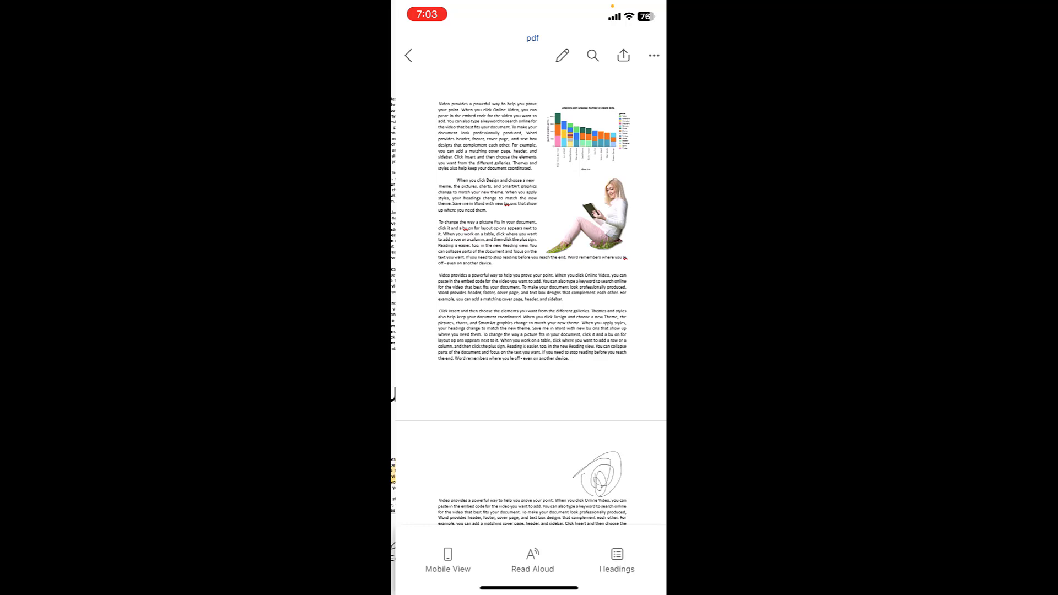
click(562, 55)
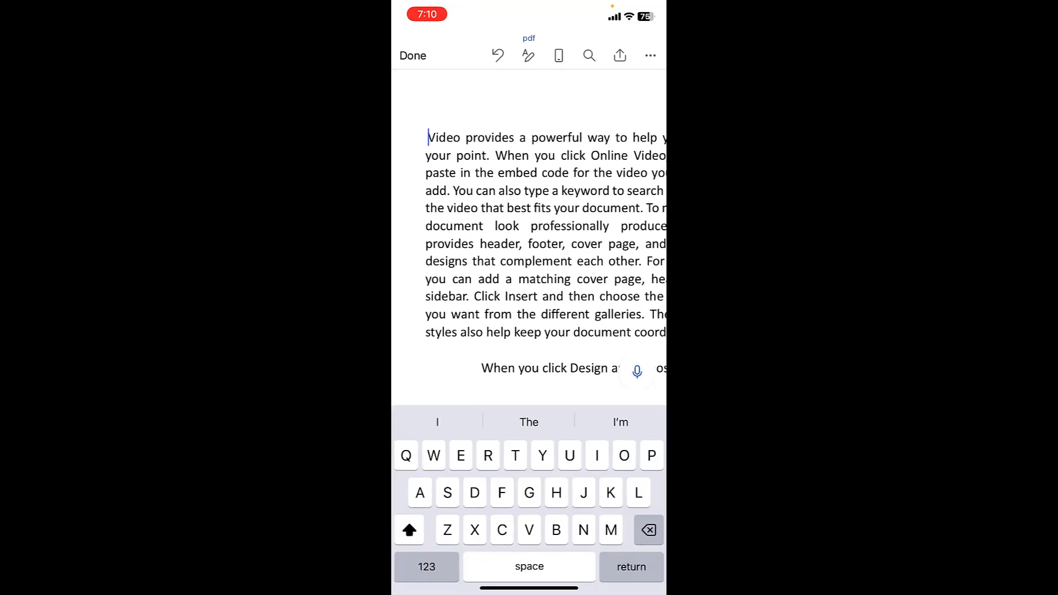
text(How to edit pdf in)
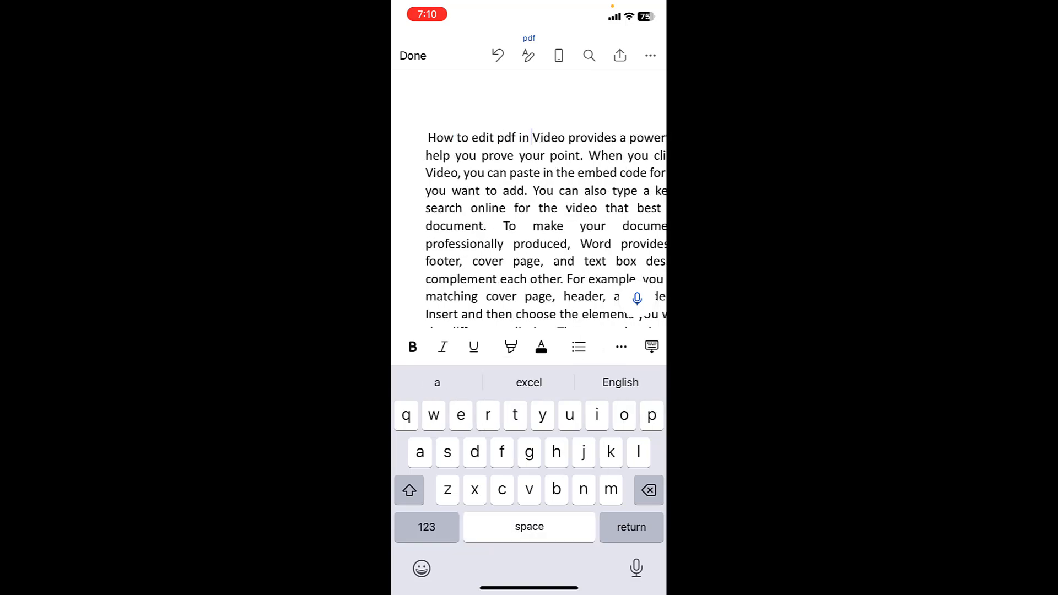
text(iPhone)
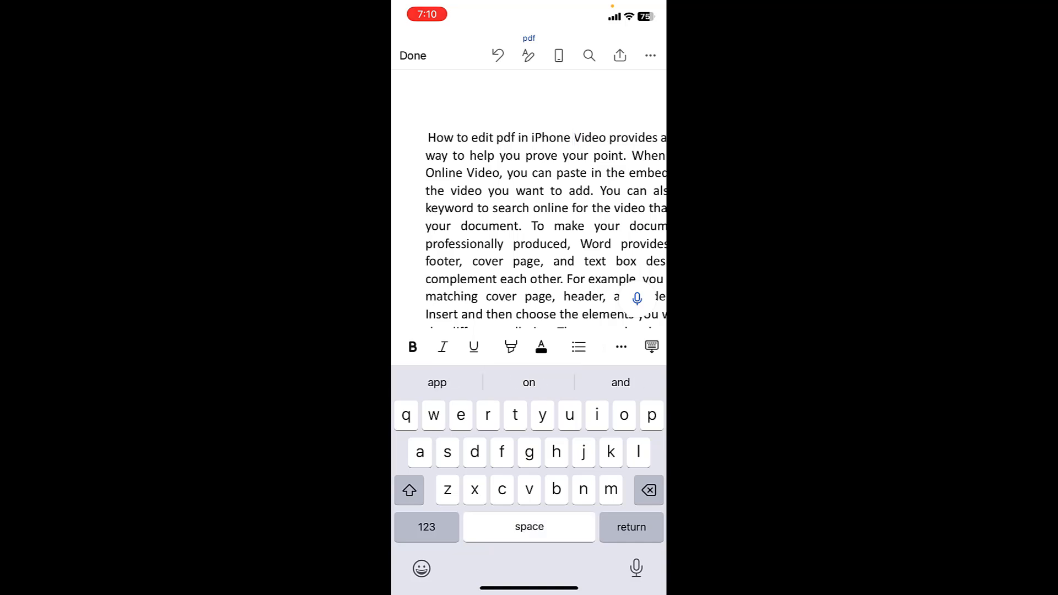
Select the new phrase and change its font colour
click(573, 137)
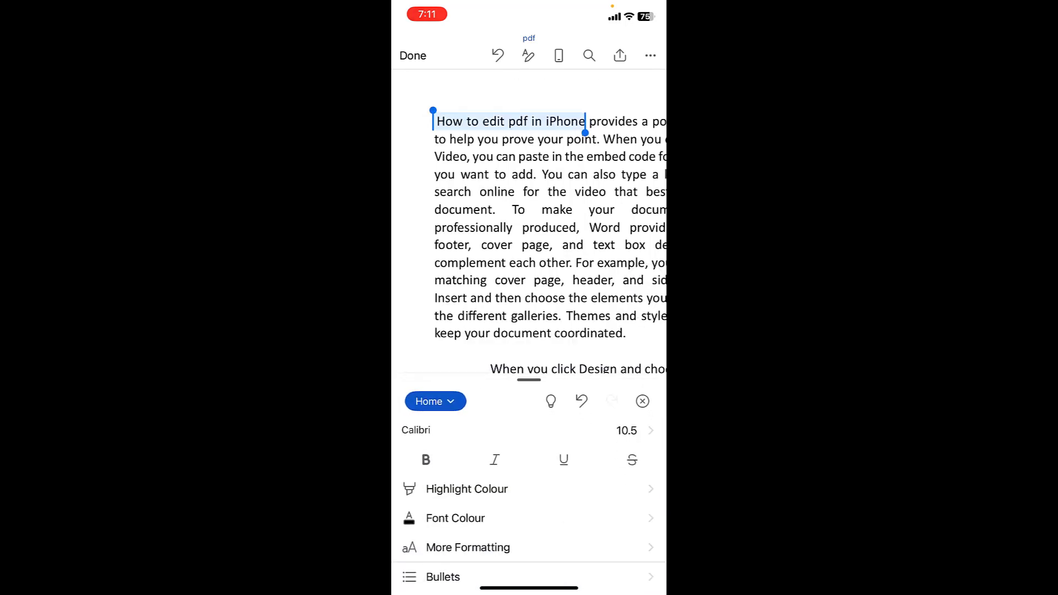
click(455, 518)
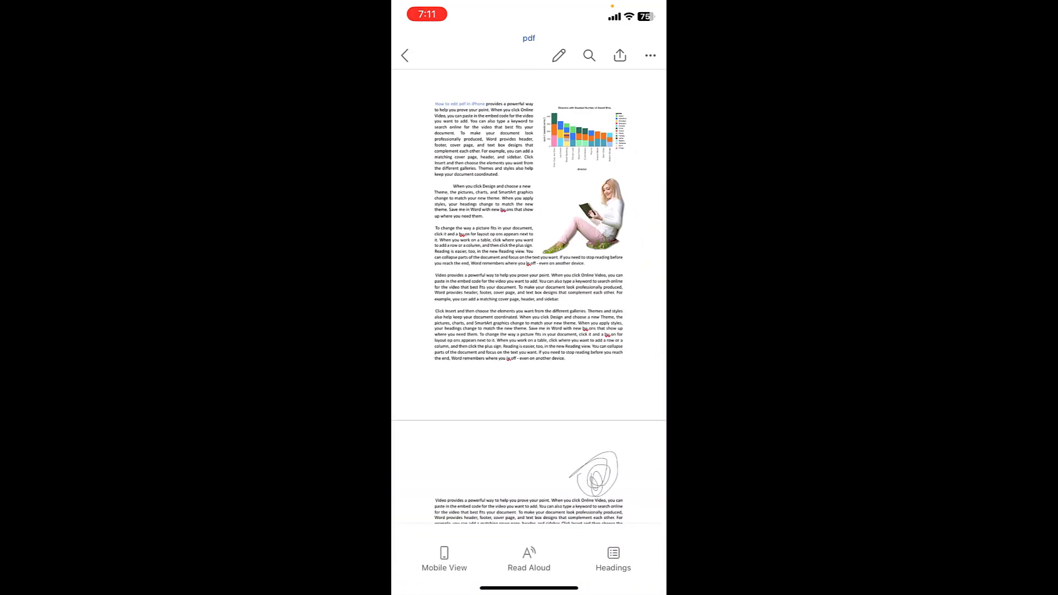
Save the converted document to the iPhone under the name 'pdf 1' and go home
click(619, 55)
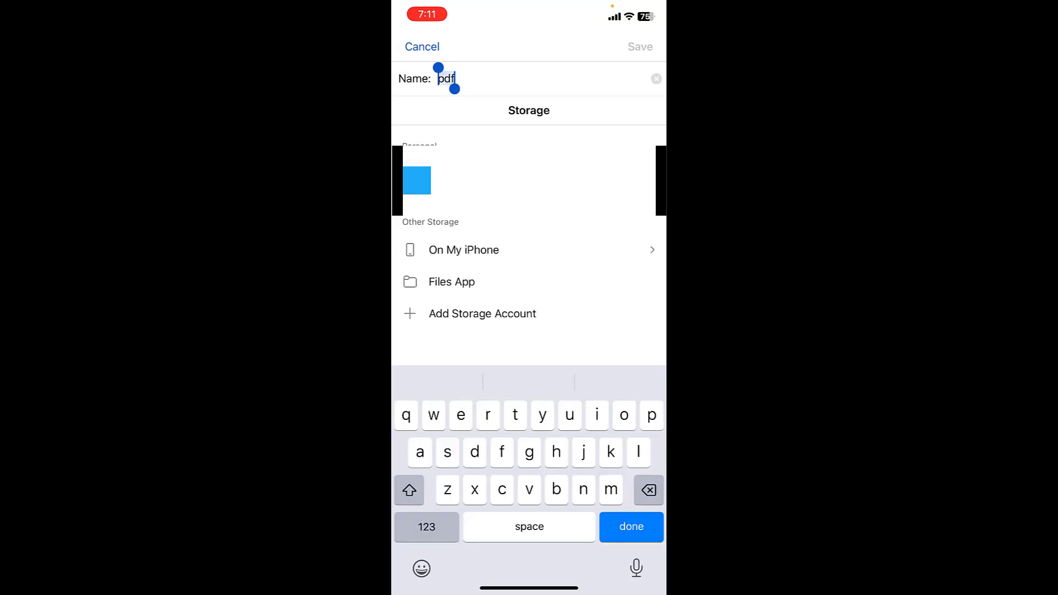
click(463, 249)
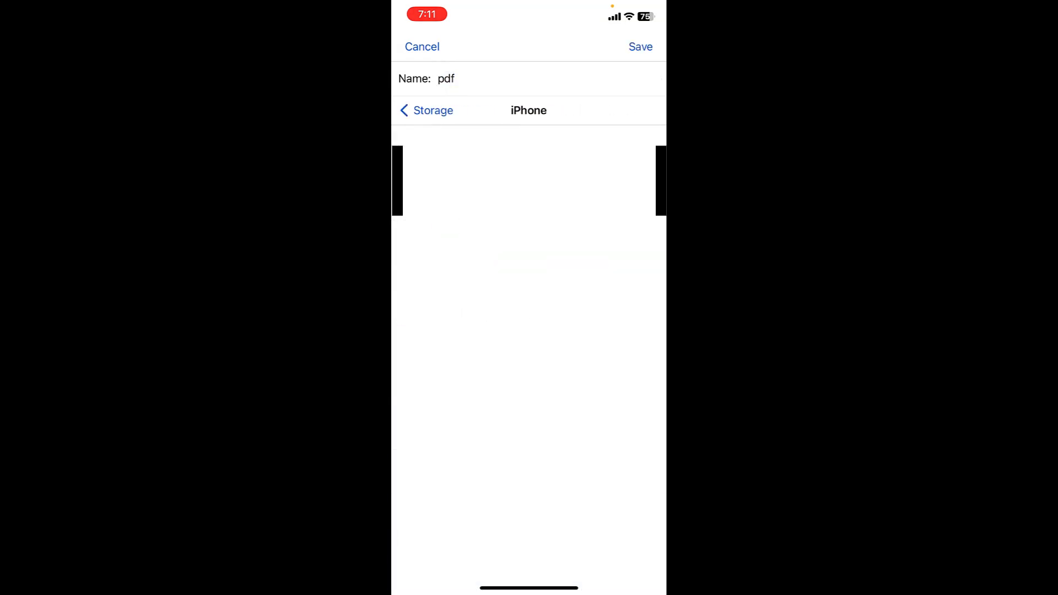
click(454, 79)
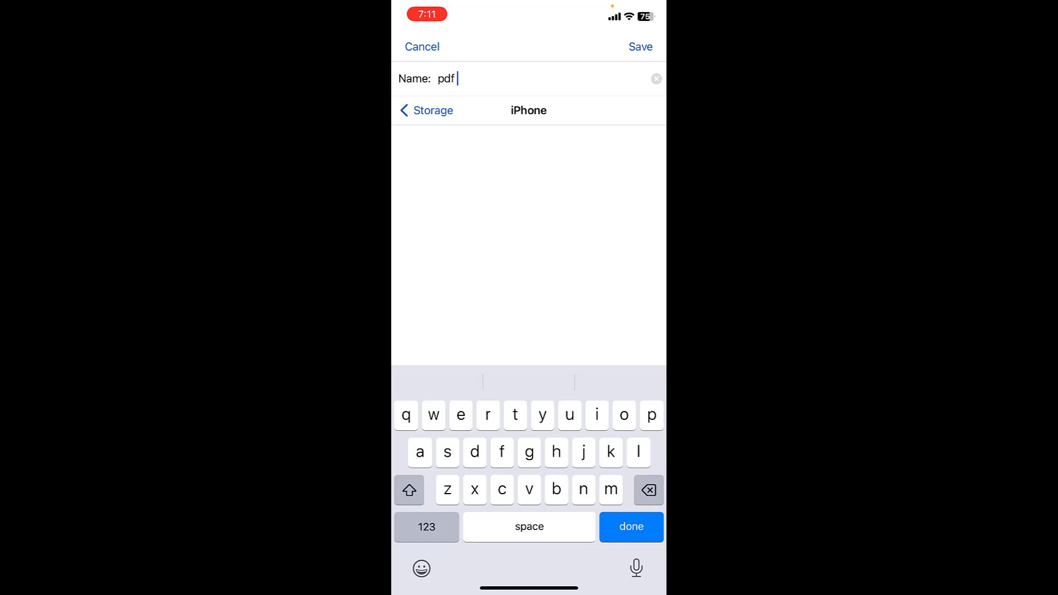
text(1)
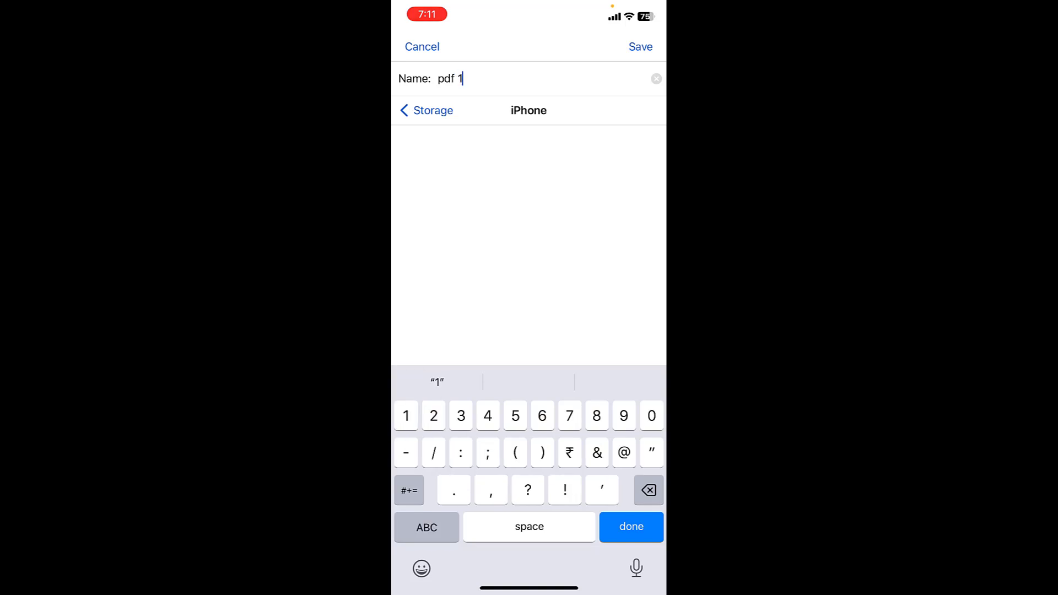
click(641, 46)
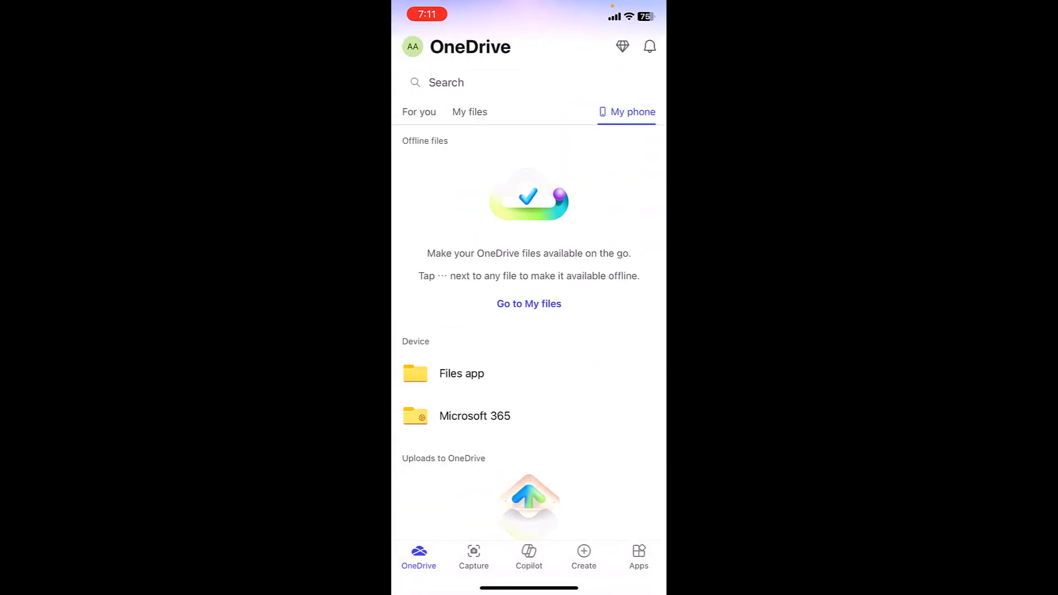
key(home)
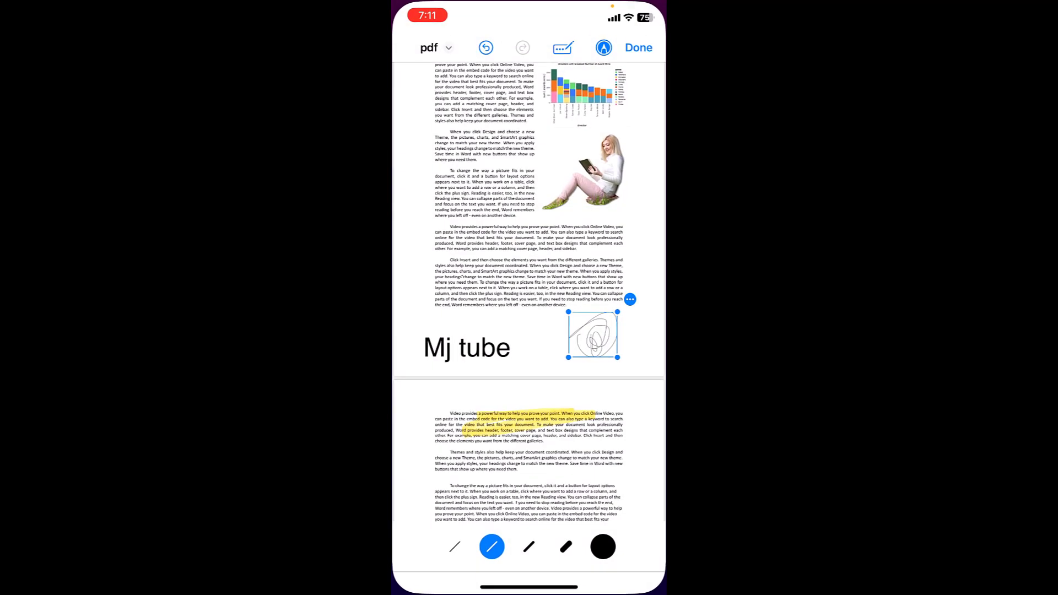
Browse On My iPhone and scroll to the saved 'pdf 1' document
click(637, 47)
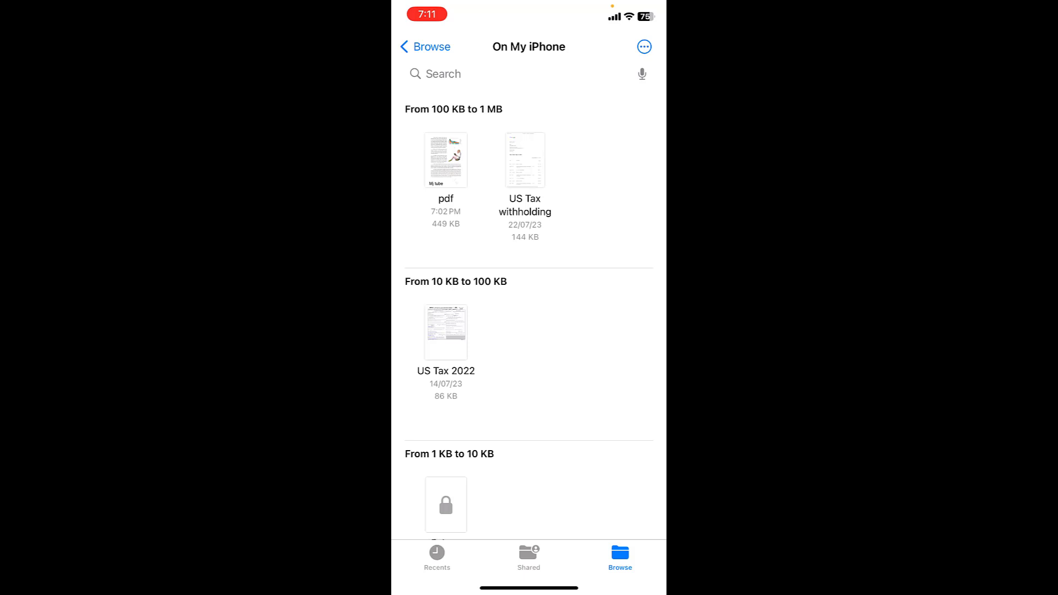
scroll(down, 3)
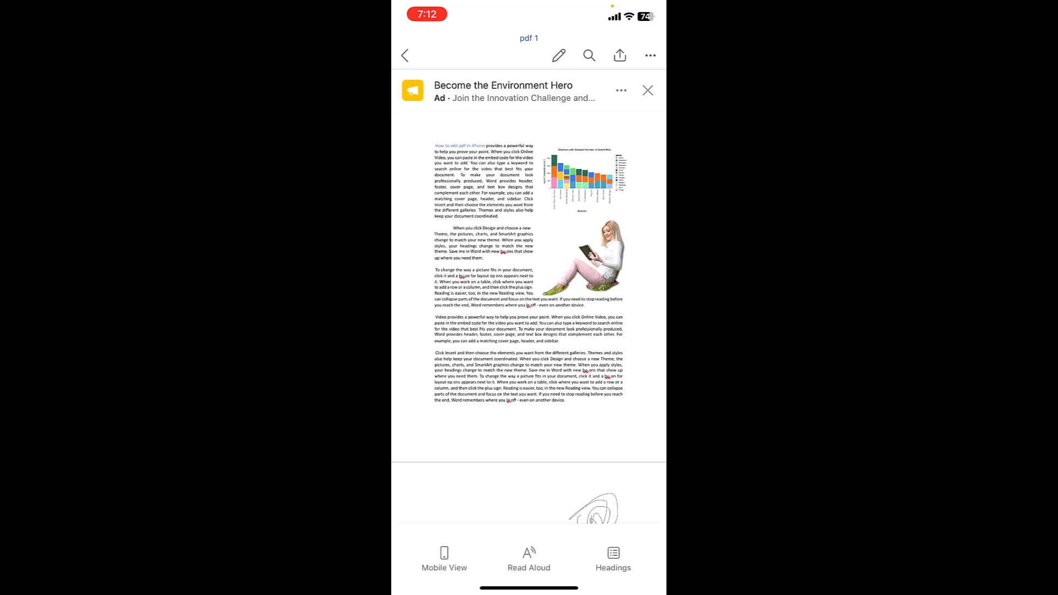
Export the document as a PDF named 'pdf 2 pdf' onto the iPhone
click(650, 56)
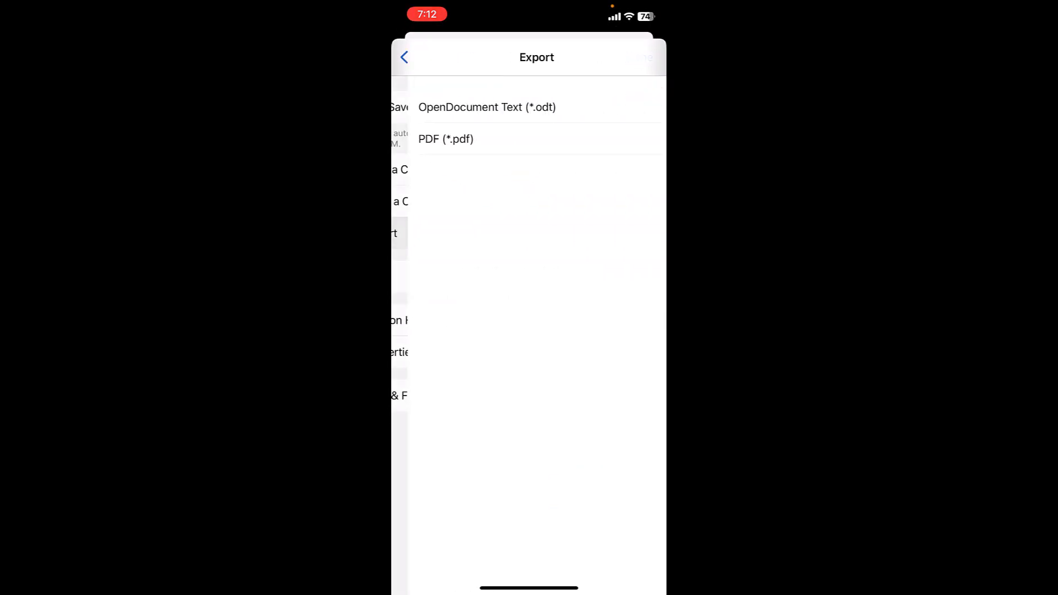
click(445, 139)
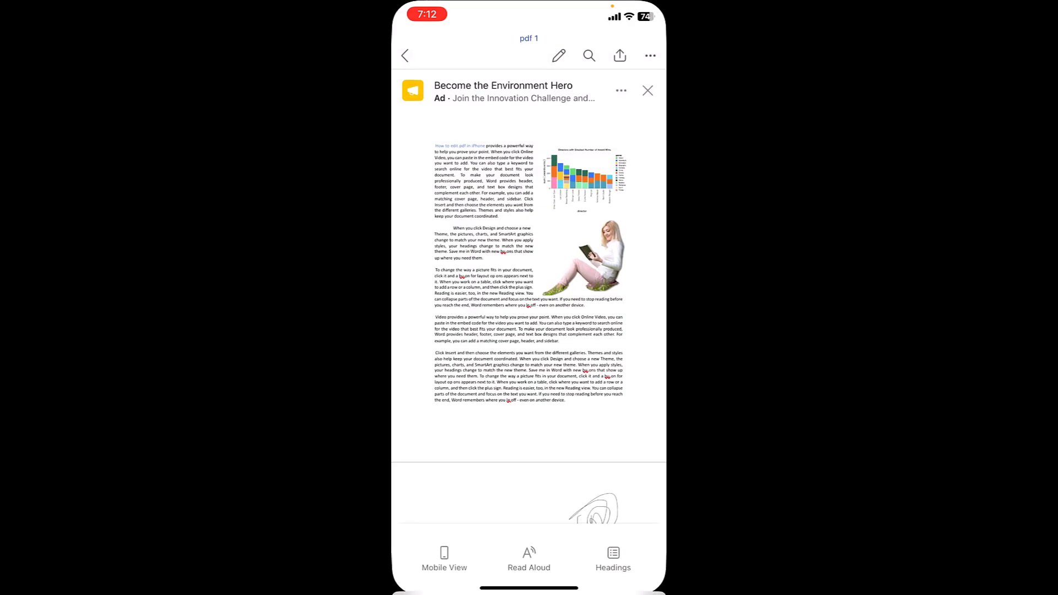
click(619, 55)
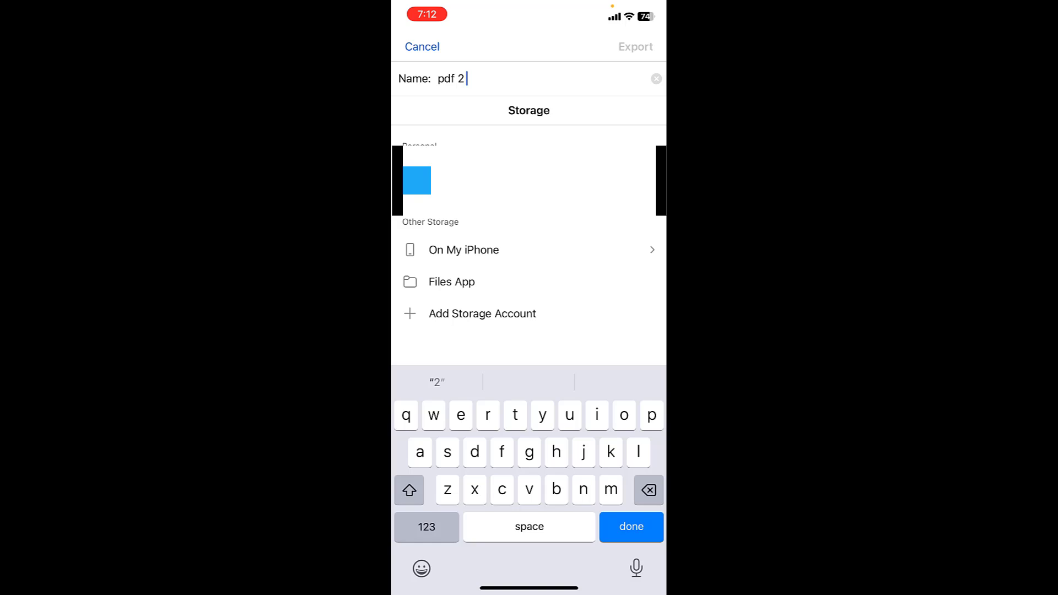
text(od)
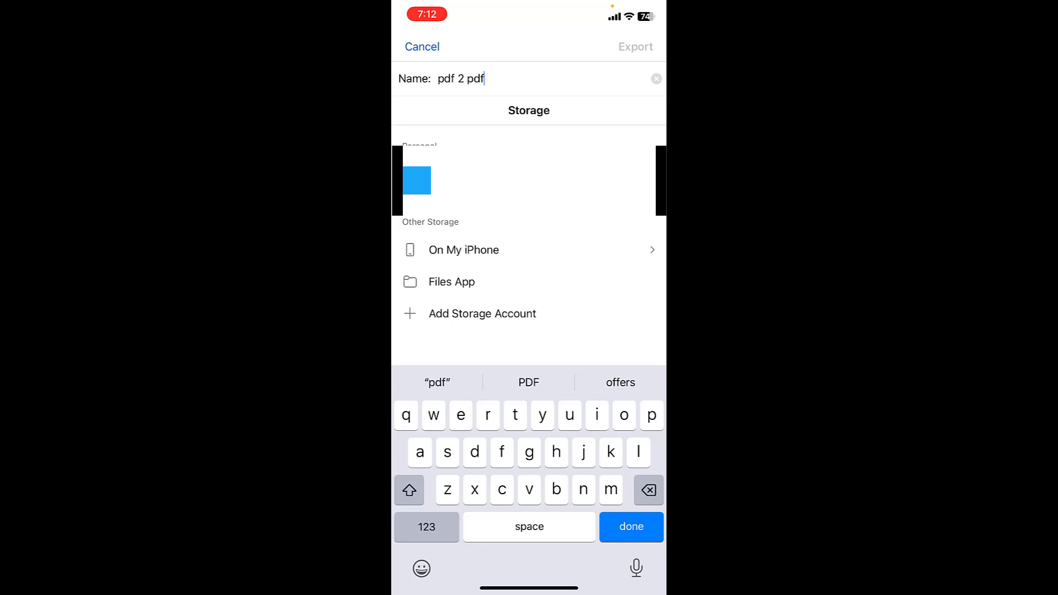
click(463, 249)
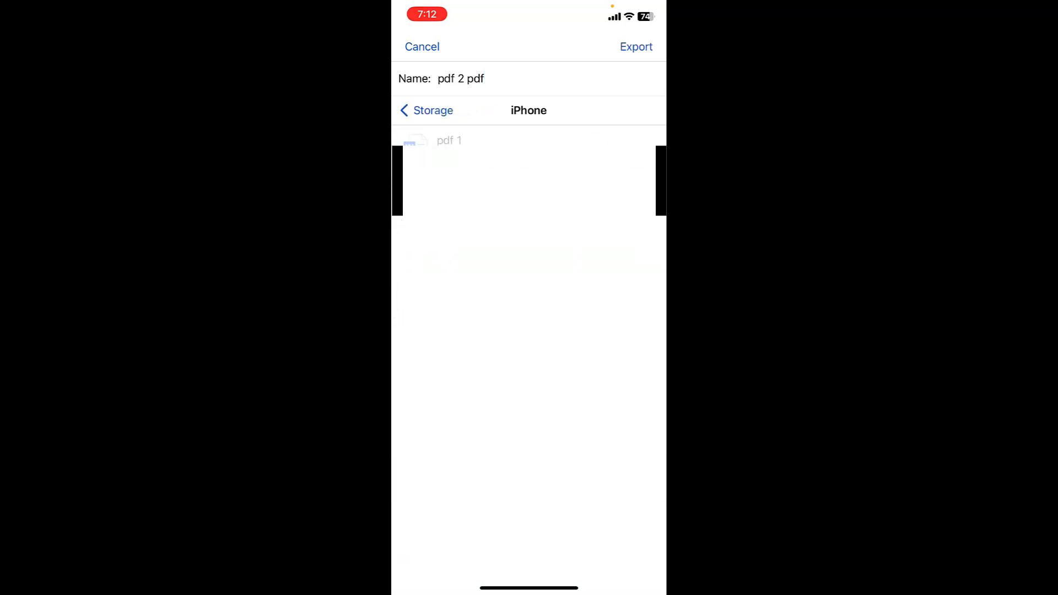
click(636, 46)
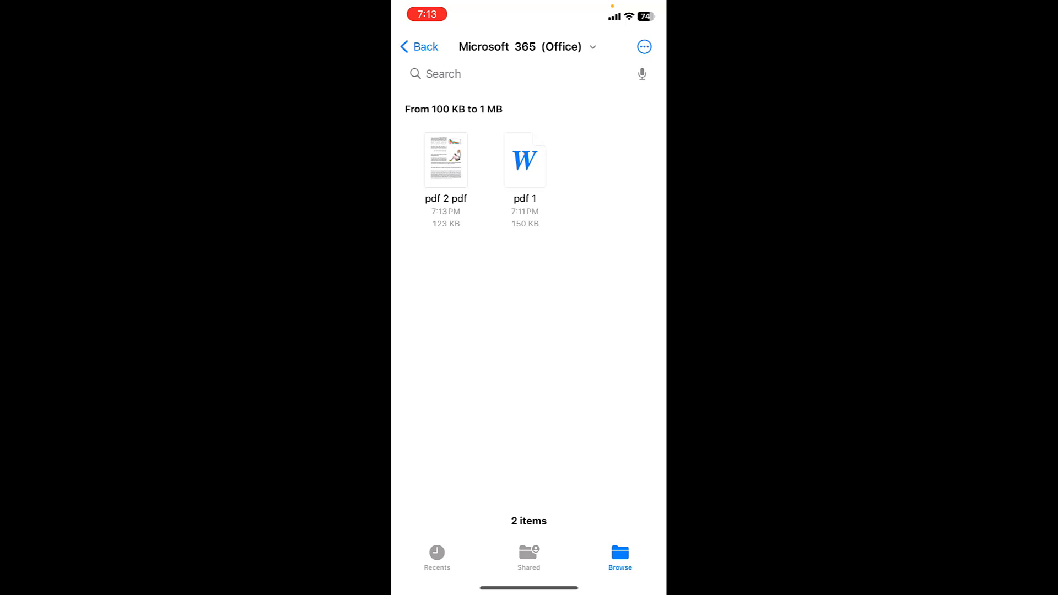
click(421, 46)
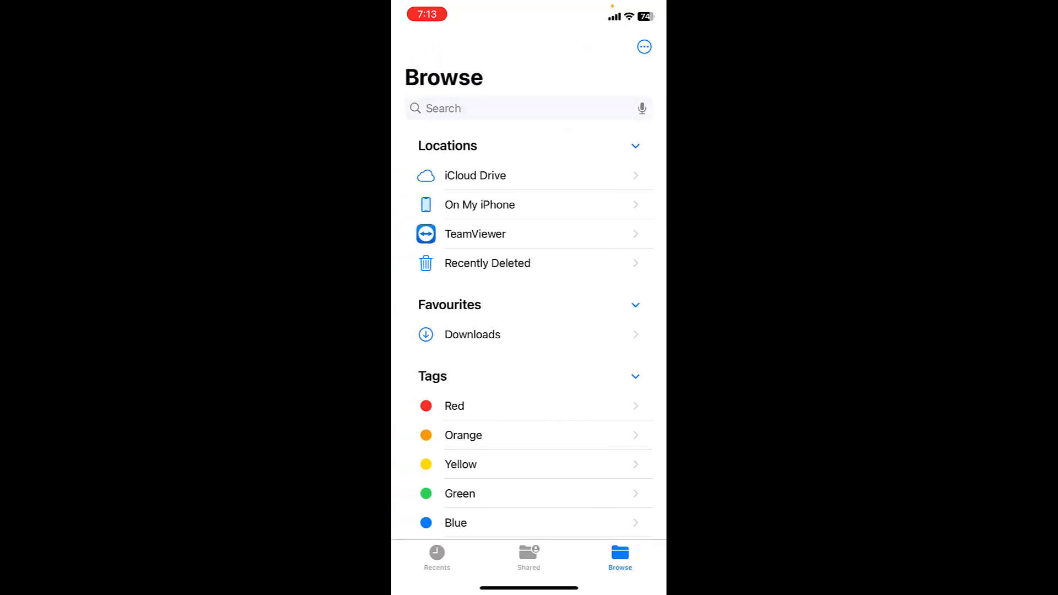
click(480, 205)
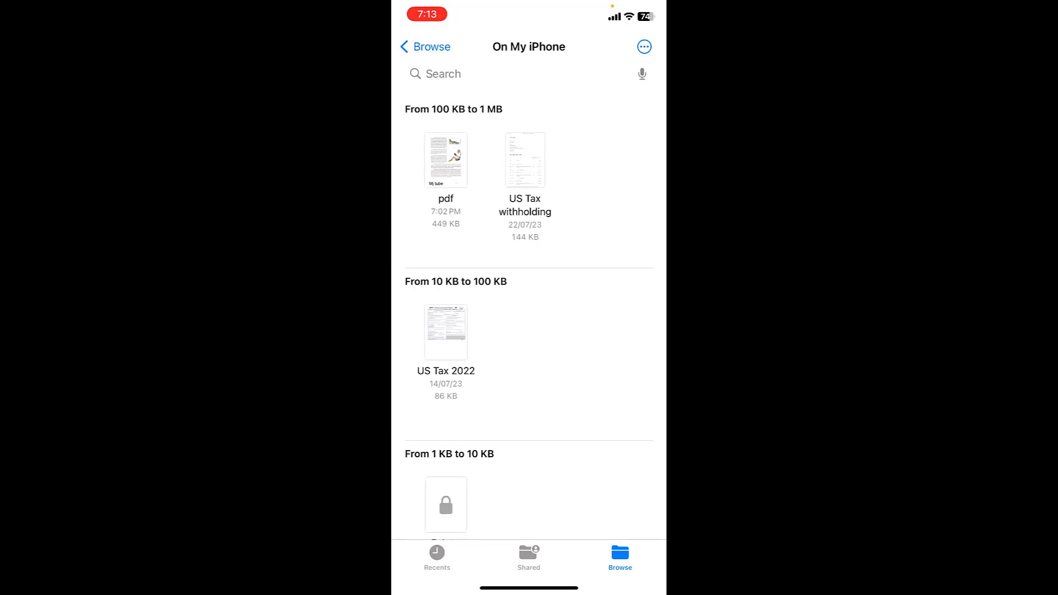
scroll(down, 3)
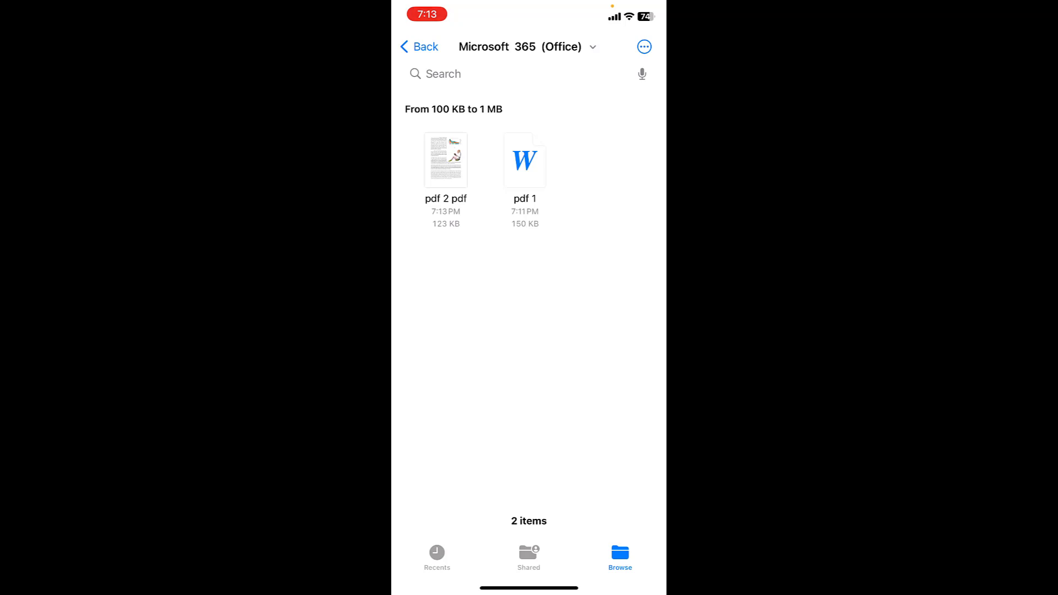
click(419, 46)
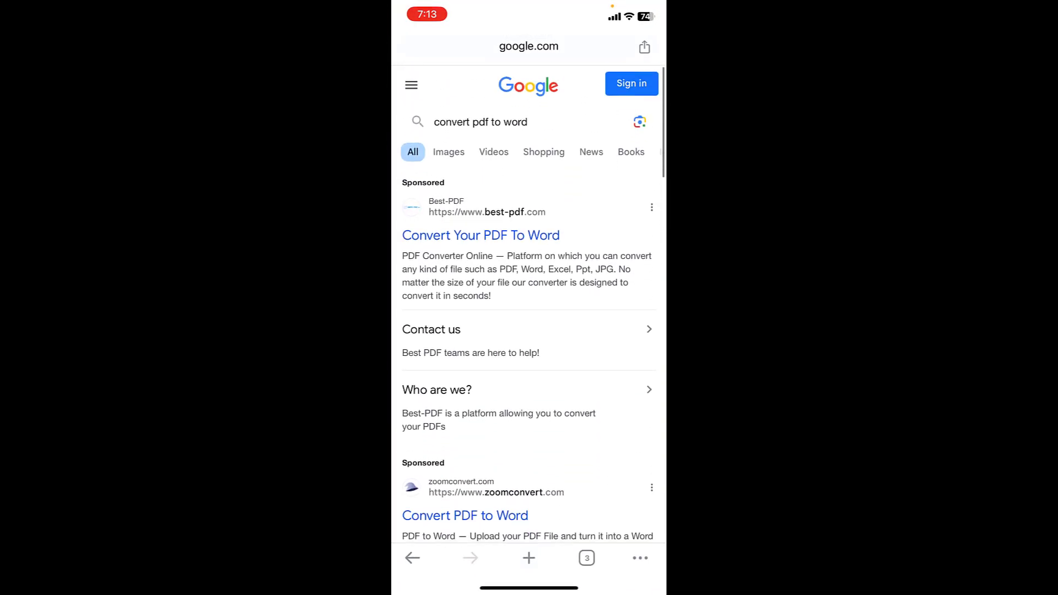
Open the iLovePDF PDF to Word converter from the results and pick the PDF to convert
scroll(down, 3)
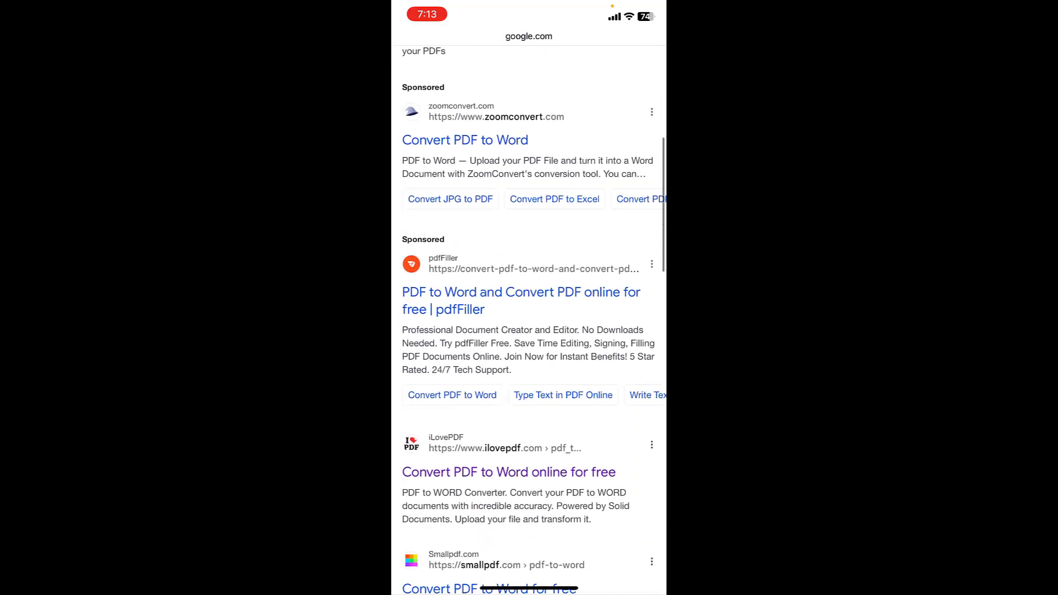
scroll(down, 3)
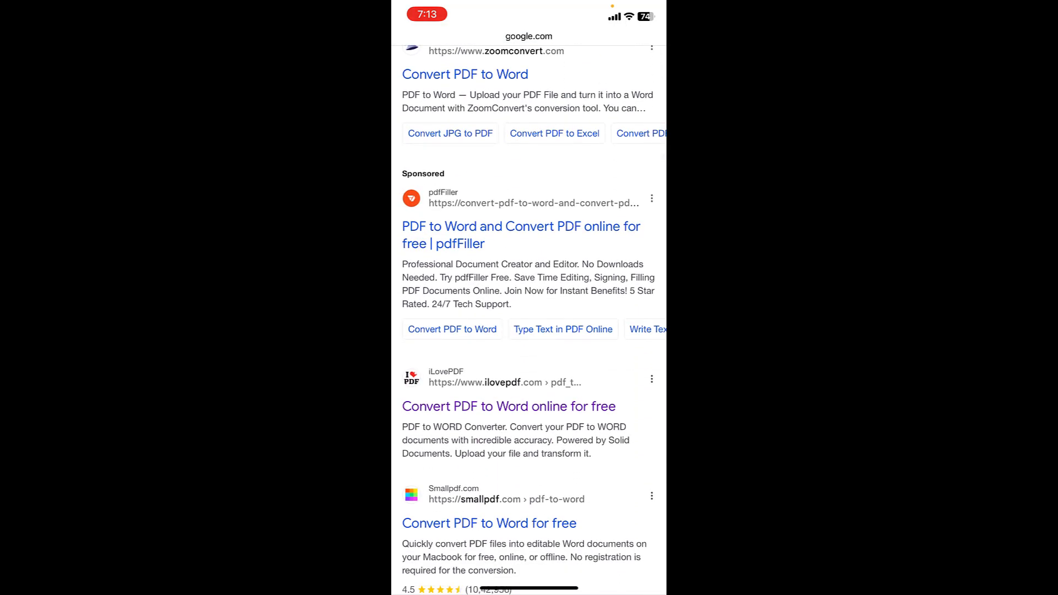
click(507, 406)
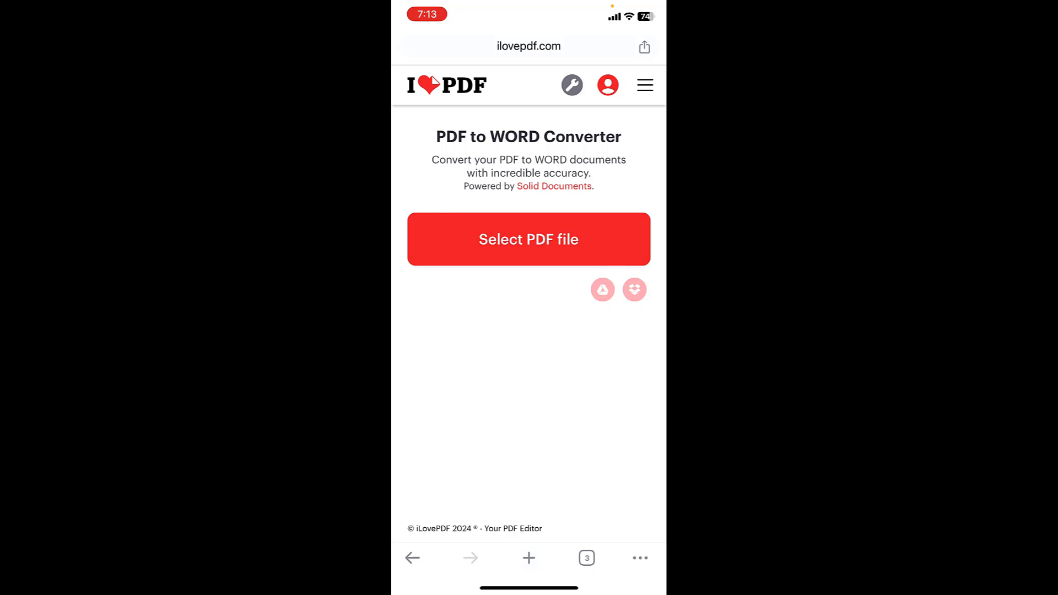
click(529, 239)
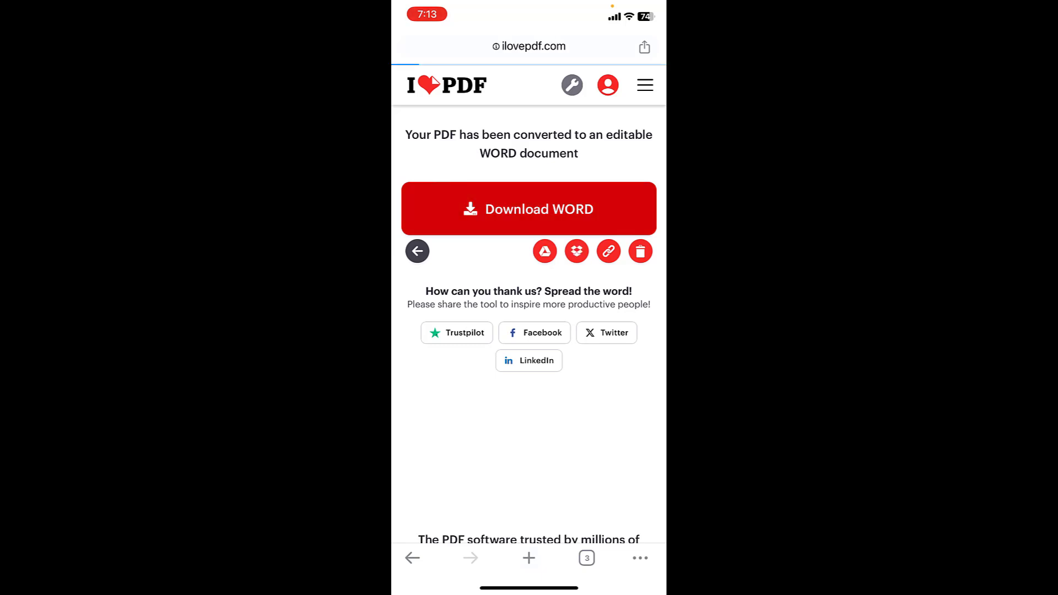
Download the converted Word file and scroll to it in the Chrome downloads folder
click(528, 209)
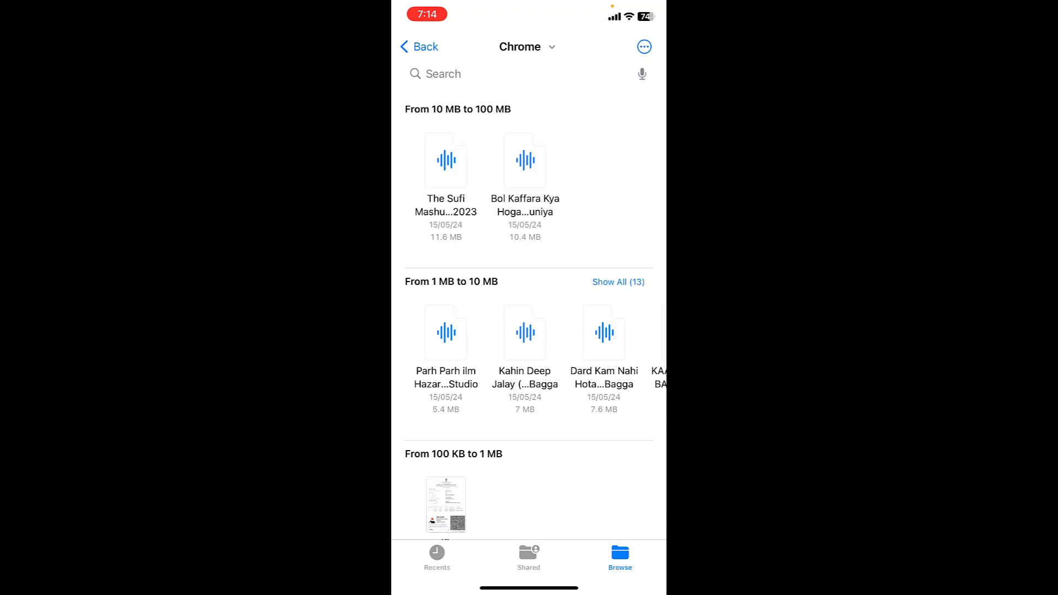
scroll(down, 3)
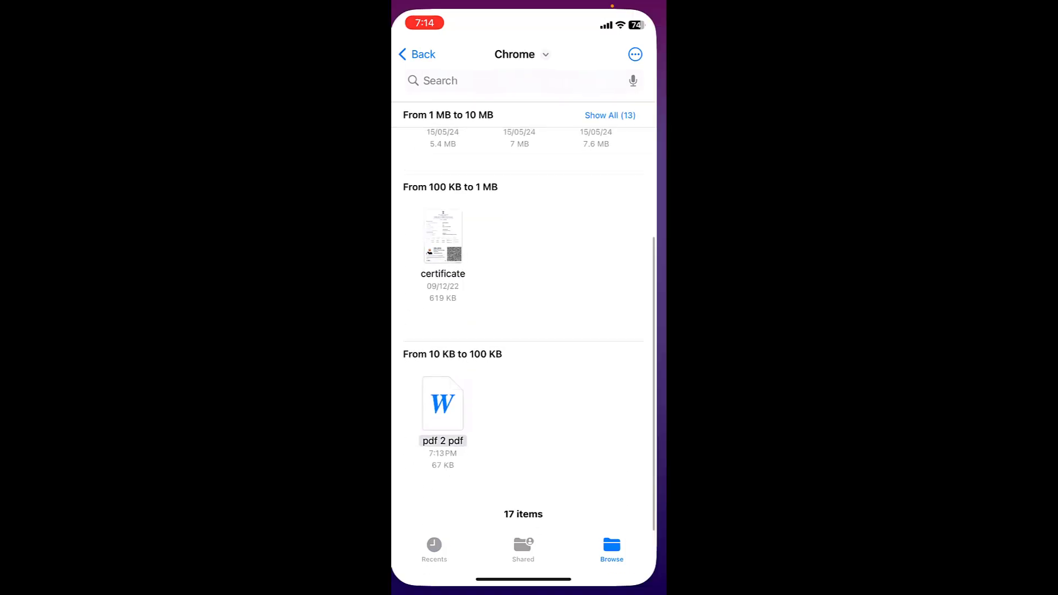